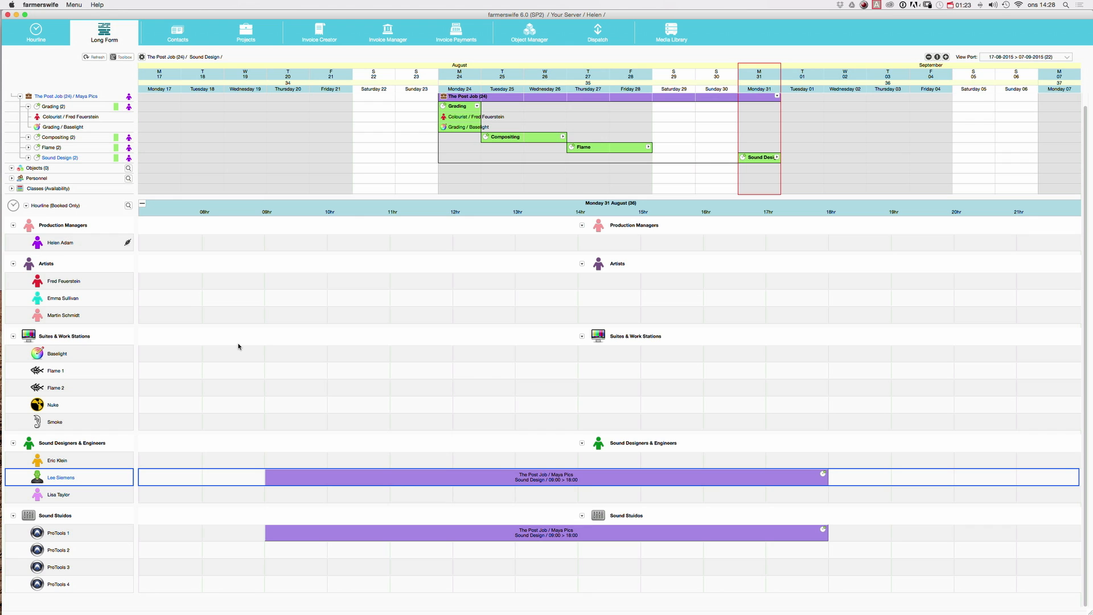
Step: Add Tuesday 1 September to the Hourline beside Monday 31 August via the Calendar pop-up
{"action": "key", "text": "space"}
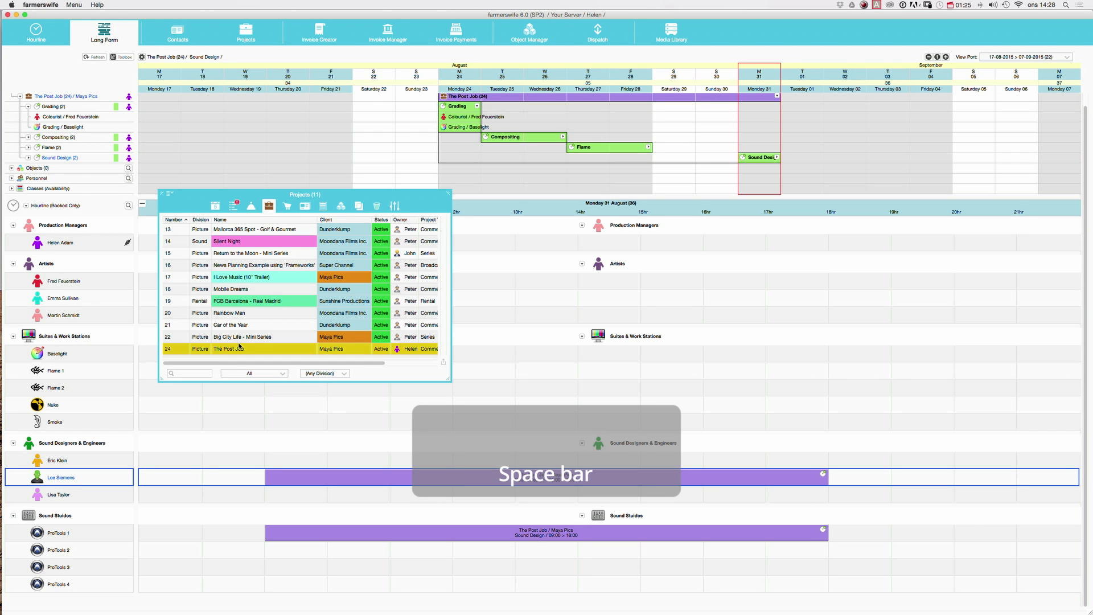
{"action": "key", "text": "space"}
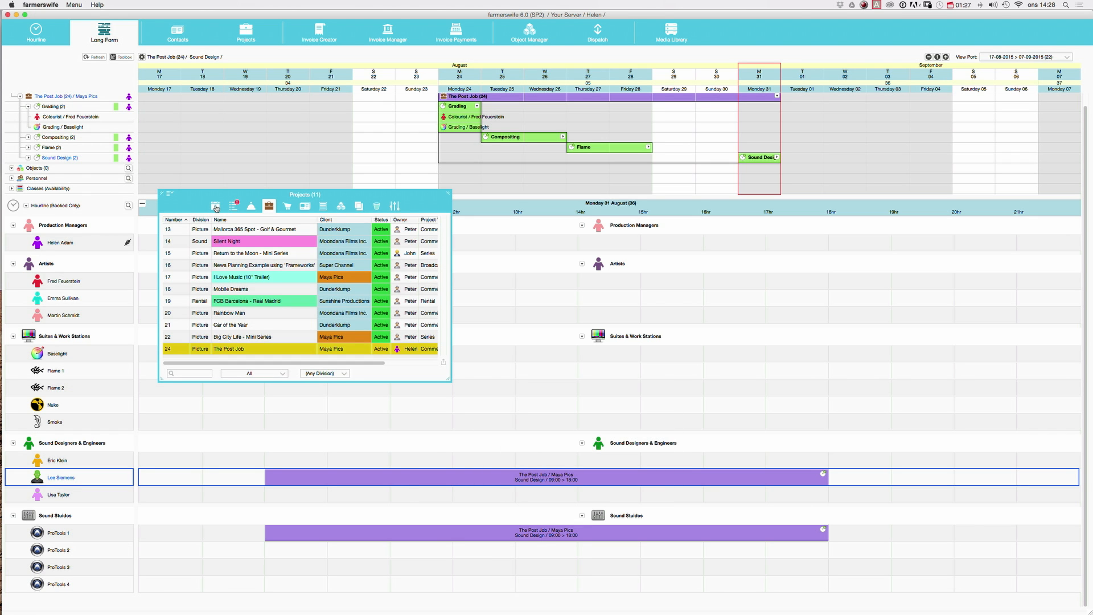
{"action": "left_click", "coordinate": [215, 205]}
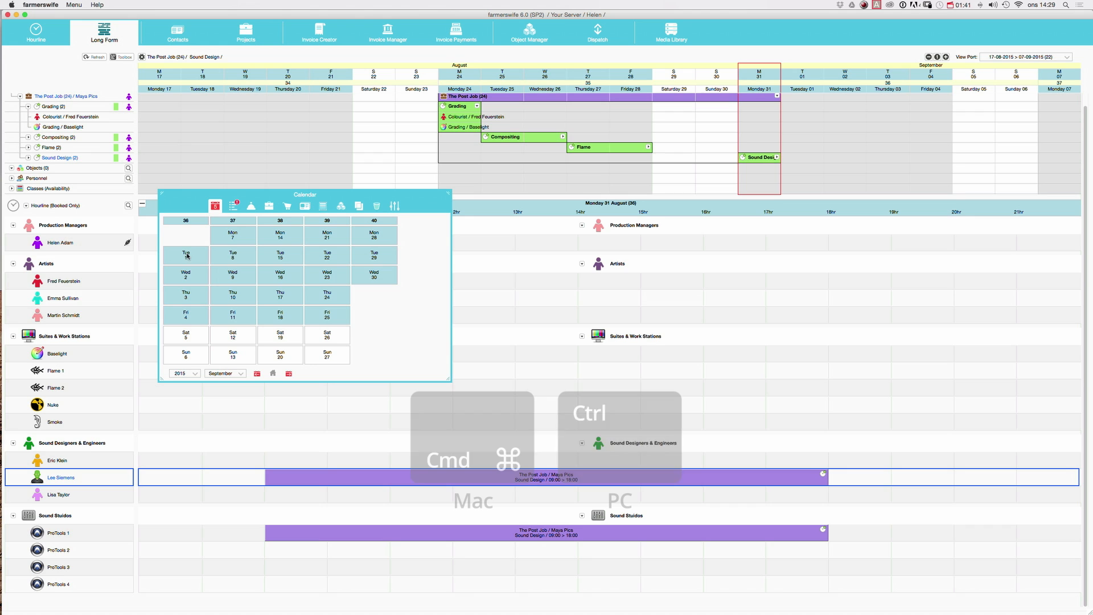
{"action": "left_click", "coordinate": [185, 254]}
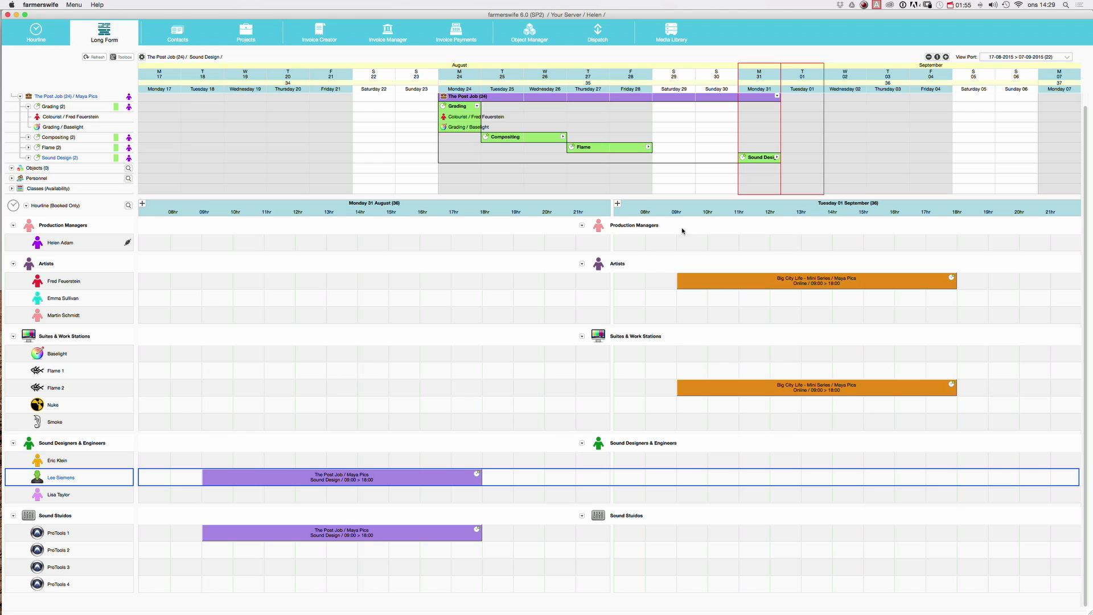
{"action": "mouse_move", "coordinate": [851, 209]}
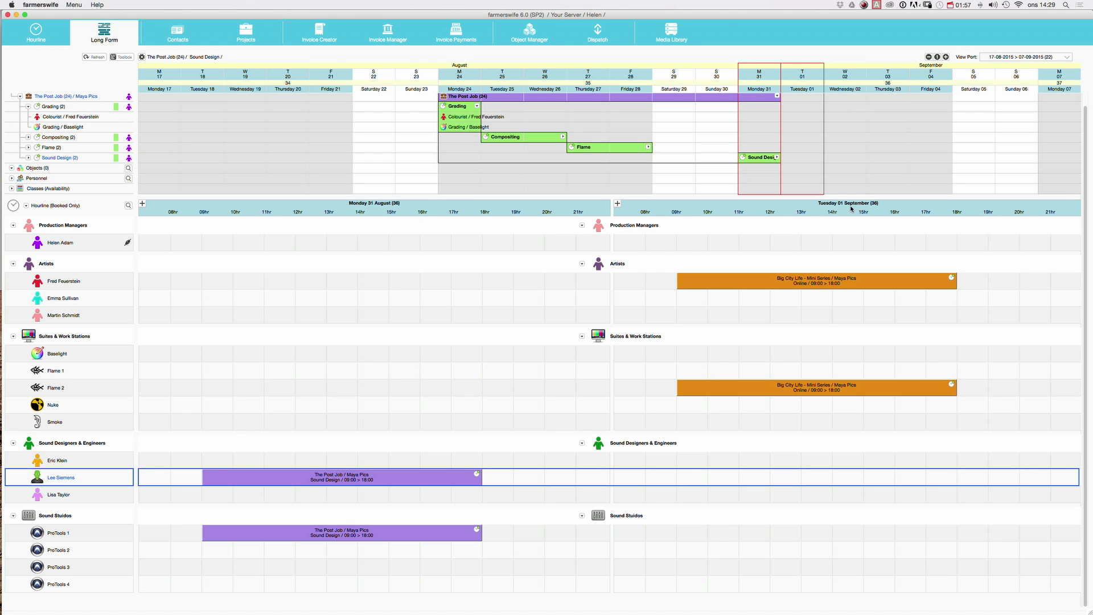
{"action": "mouse_move", "coordinate": [328, 478]}
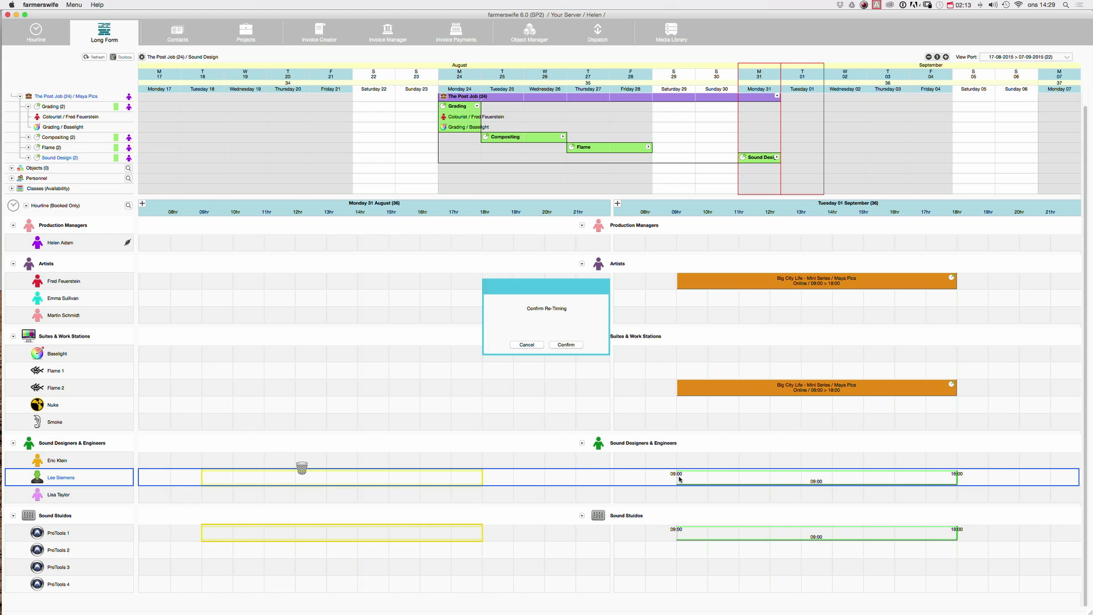
{"action": "left_click", "coordinate": [566, 344]}
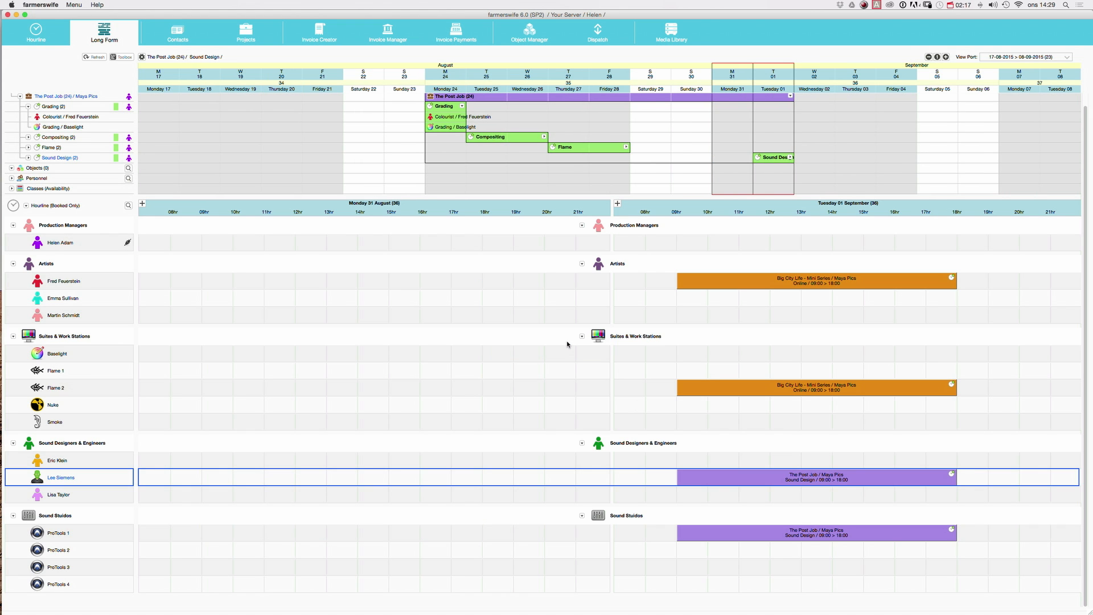
{"action": "mouse_move", "coordinate": [634, 215]}
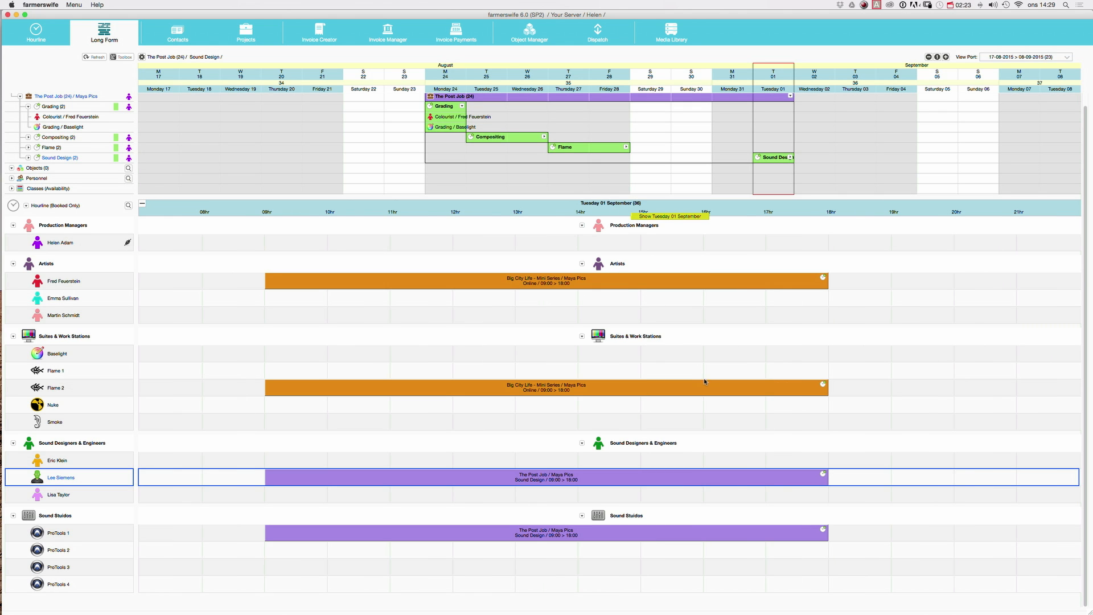
{"action": "mouse_move", "coordinate": [890, 448]}
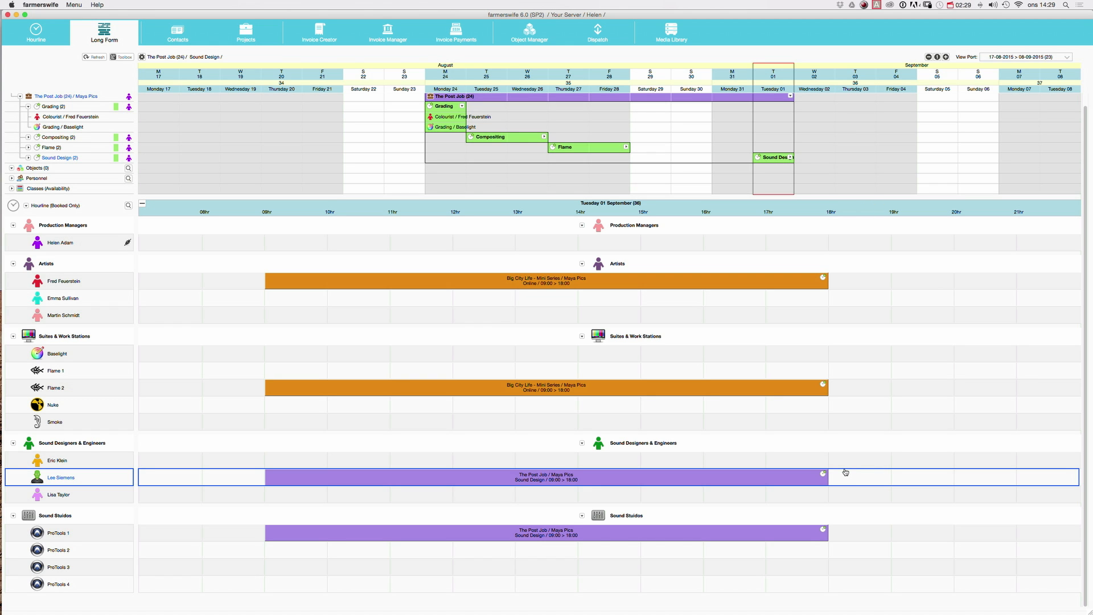
{"action": "mouse_move", "coordinate": [827, 480]}
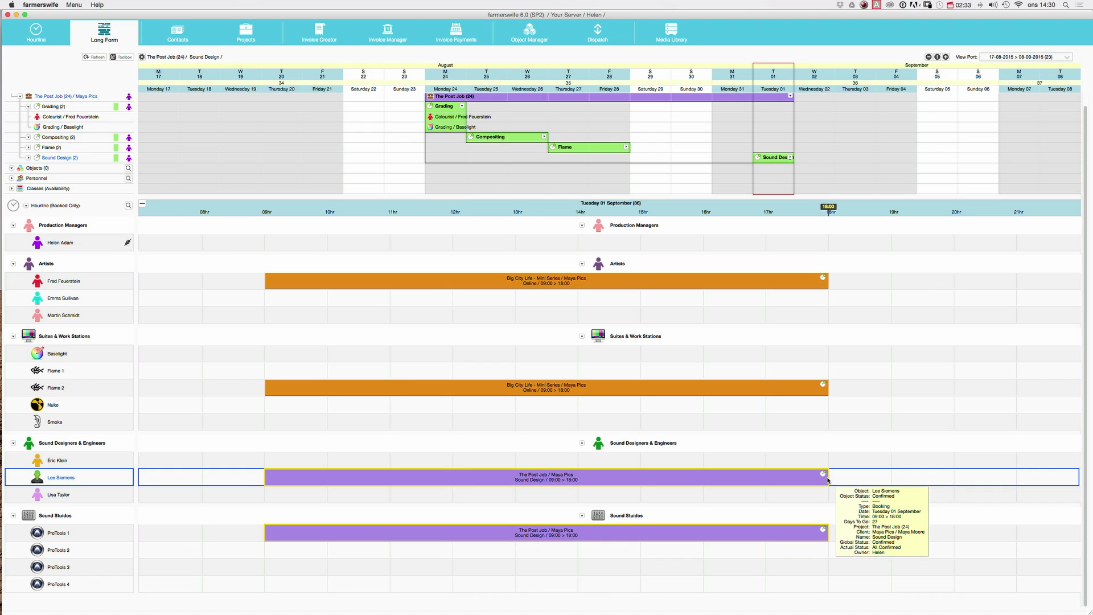
{"action": "mouse_move", "coordinate": [797, 480]}
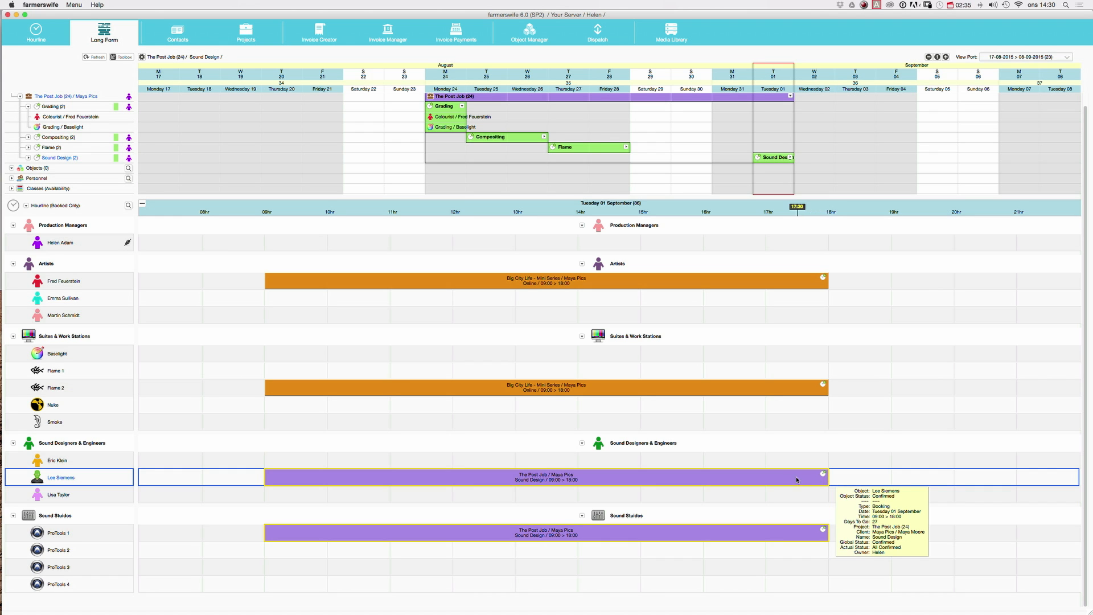